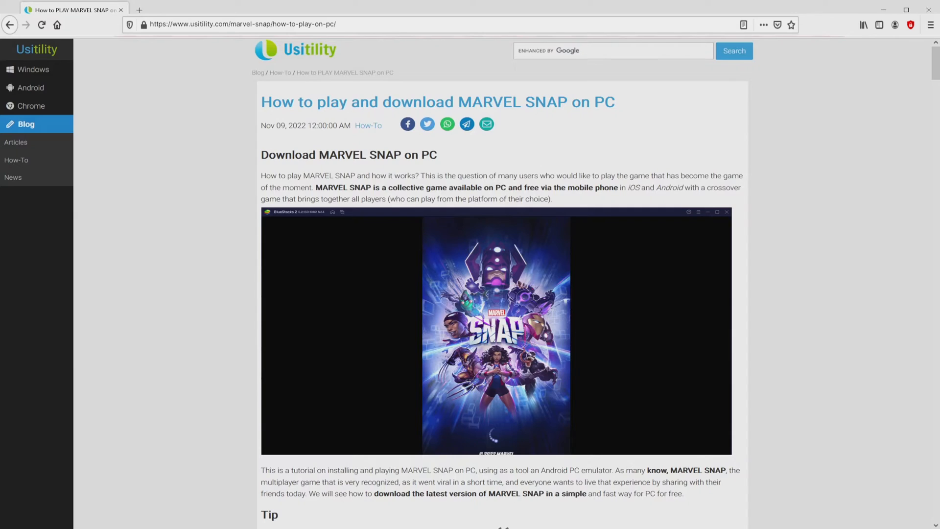
# - Follow the article's download link to BlueStacks MARVEL SNAP page; view Multi Instance Sync and Script features
pyautogui.scroll(-3)
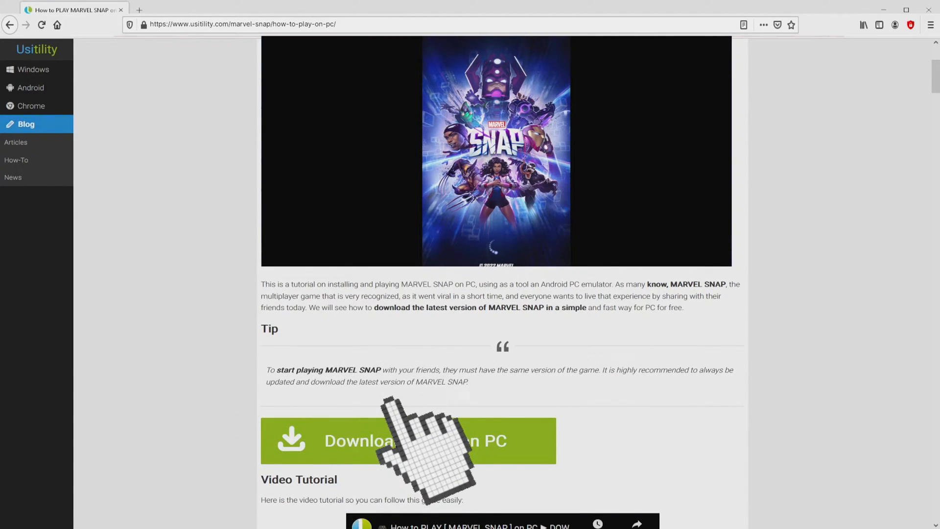
pyautogui.click(408, 441)
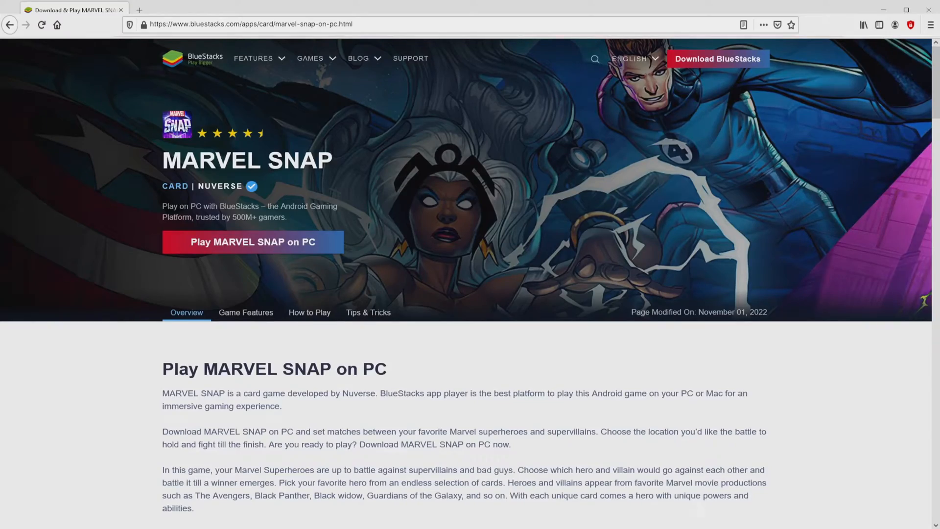
pyautogui.scroll(-3)
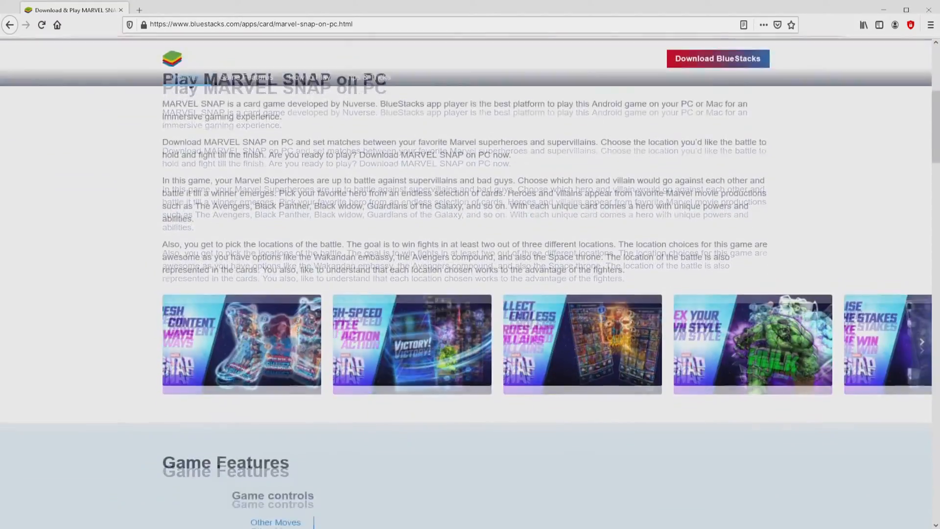
pyautogui.scroll(-3)
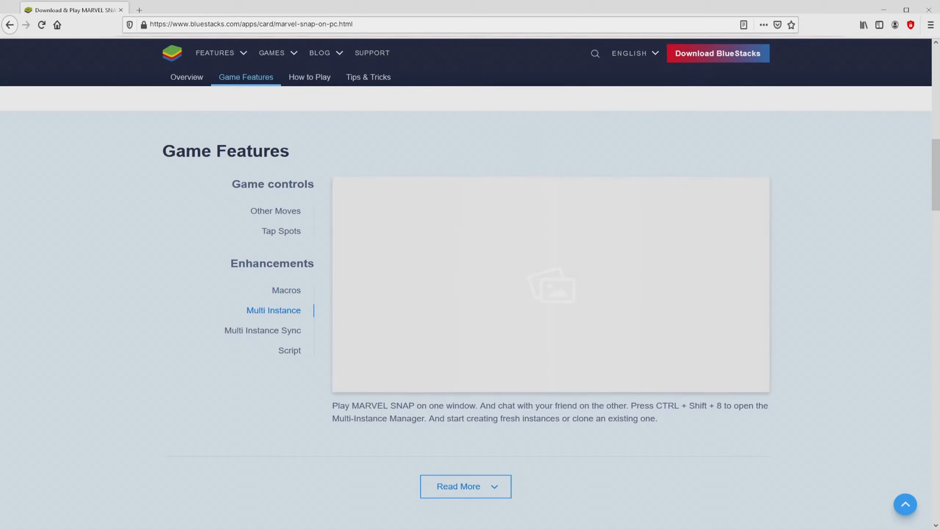
pyautogui.click(262, 330)
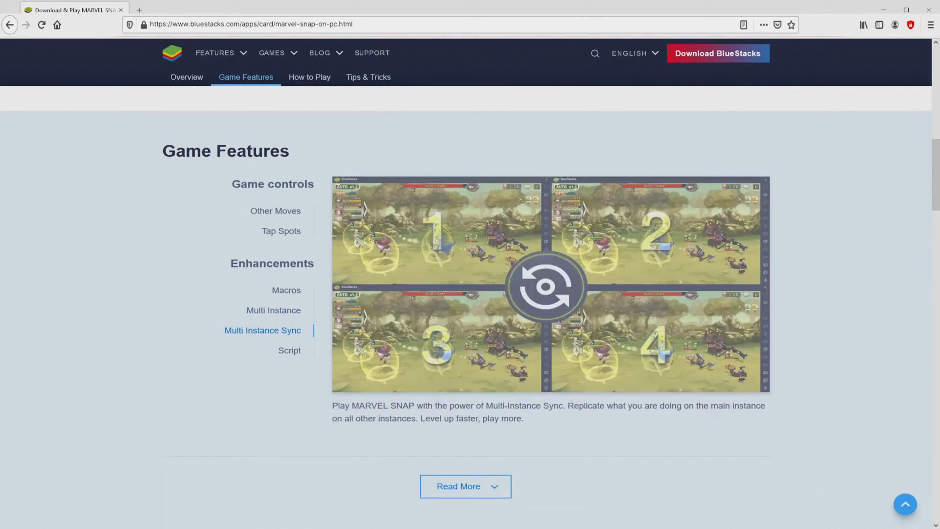
pyautogui.click(290, 351)
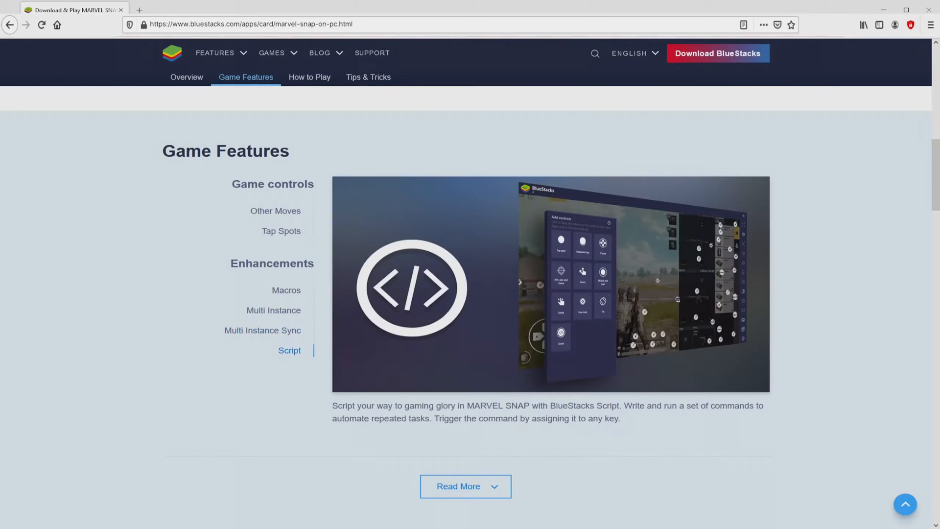
pyautogui.scroll(3)
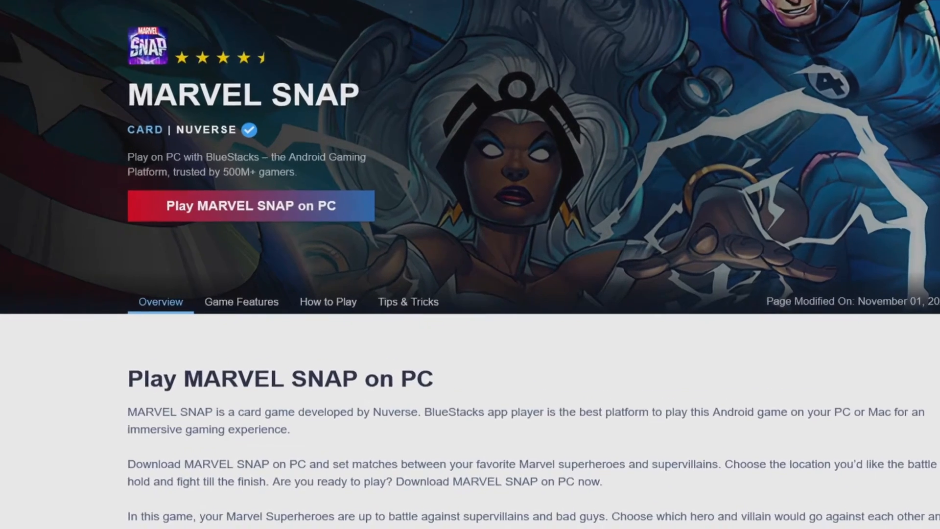
# - Download BlueStacksInstaller.exe via 'Play MARVEL SNAP on PC' and run it from the downloads bar
pyautogui.scroll(-3)
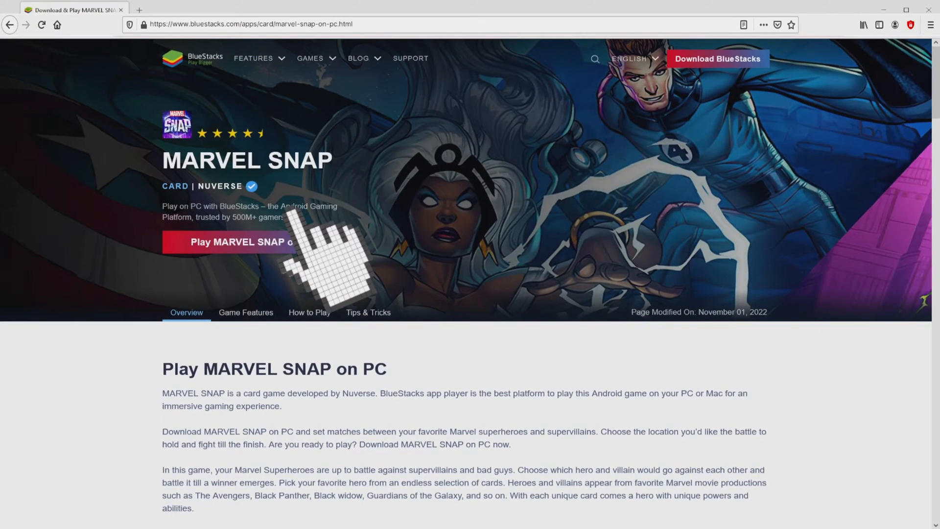
pyautogui.click(251, 241)
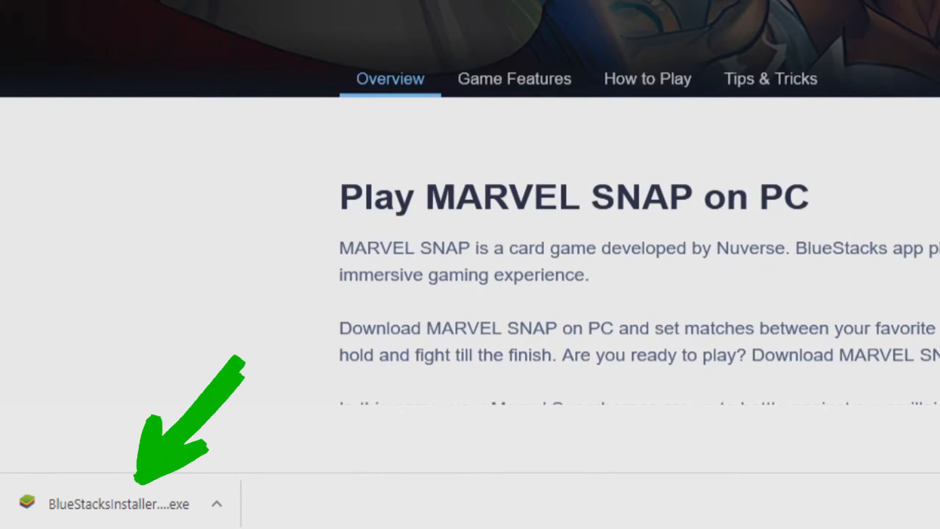
pyautogui.scroll(3)
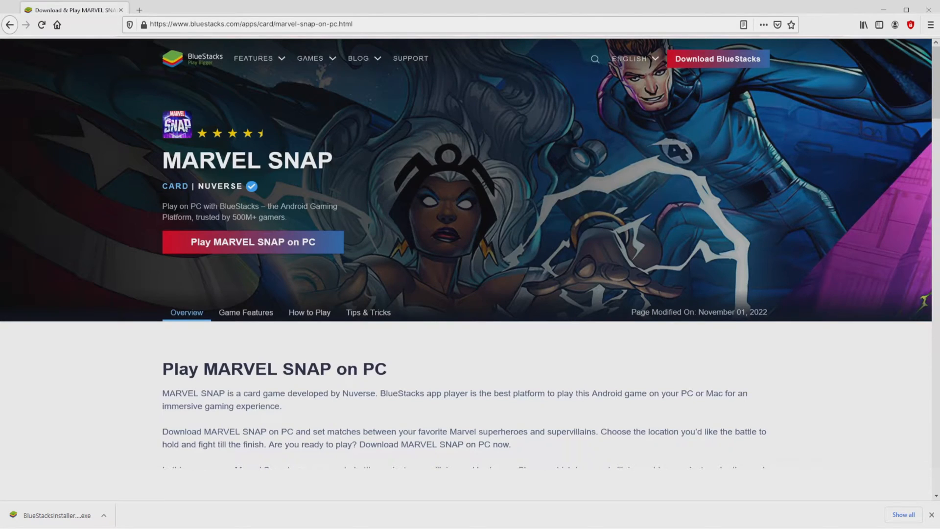
pyautogui.moveTo(78, 447)
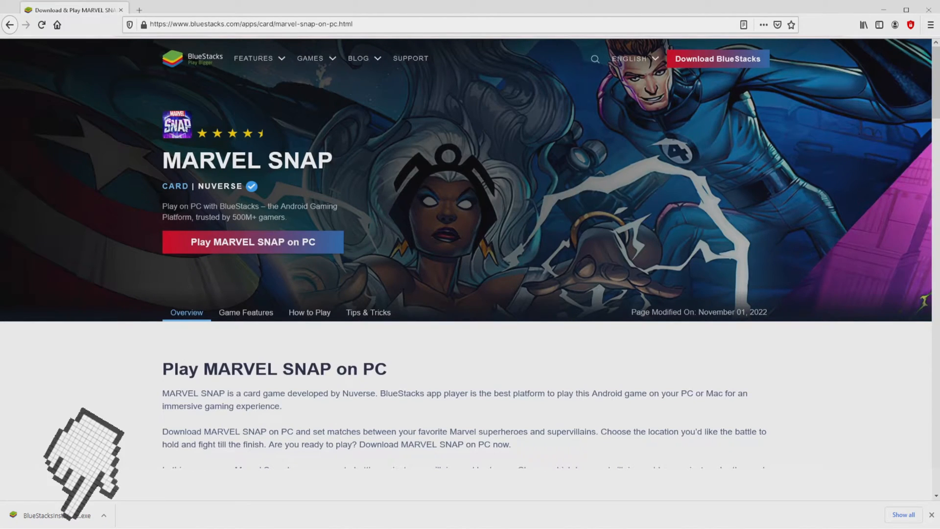
pyautogui.click(251, 242)
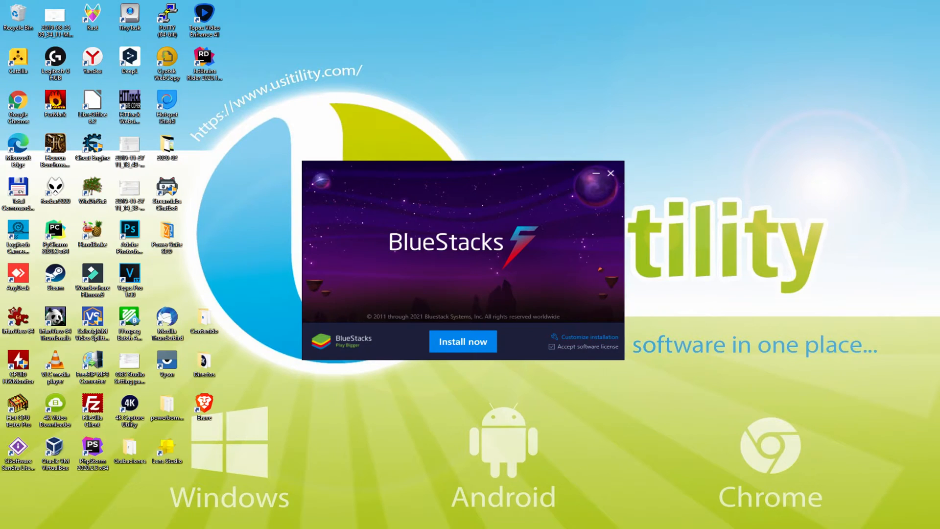
pyautogui.moveTo(583, 354)
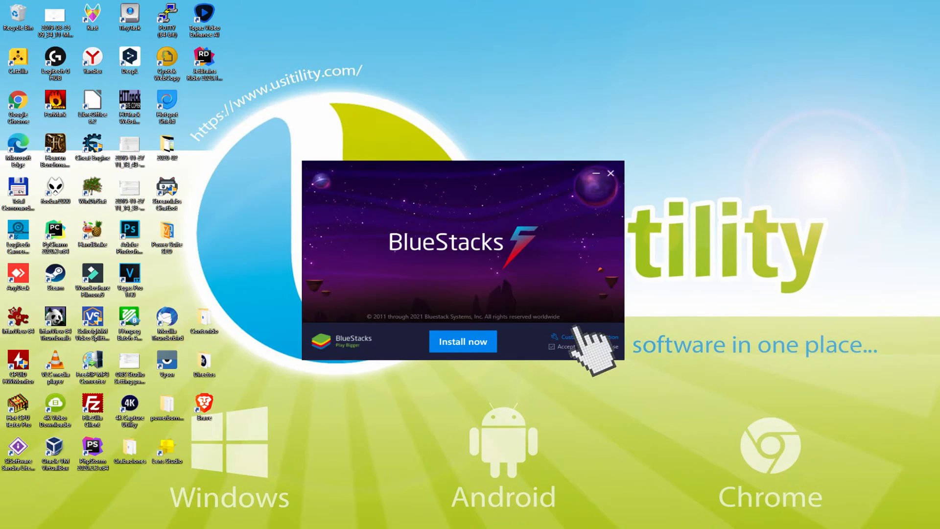
# - Accept the license and click Install now to install BlueStacks
pyautogui.click(576, 336)
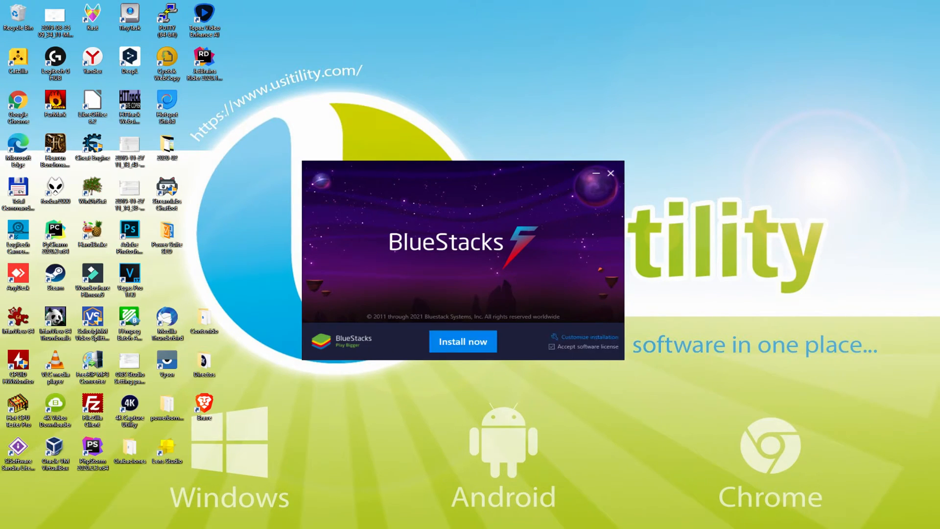
pyautogui.click(462, 341)
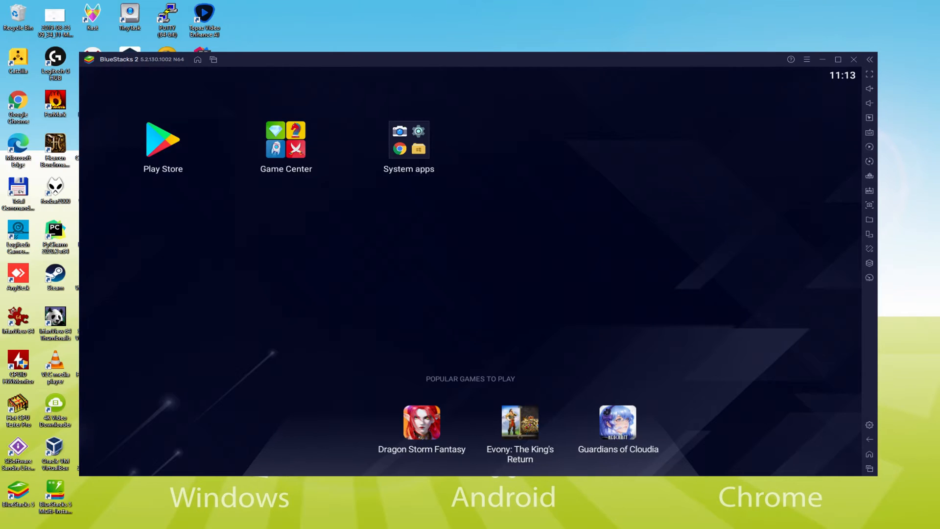
# - Open Play Store from the BlueStacks home screen and reach the Google sign-in form
pyautogui.click(162, 139)
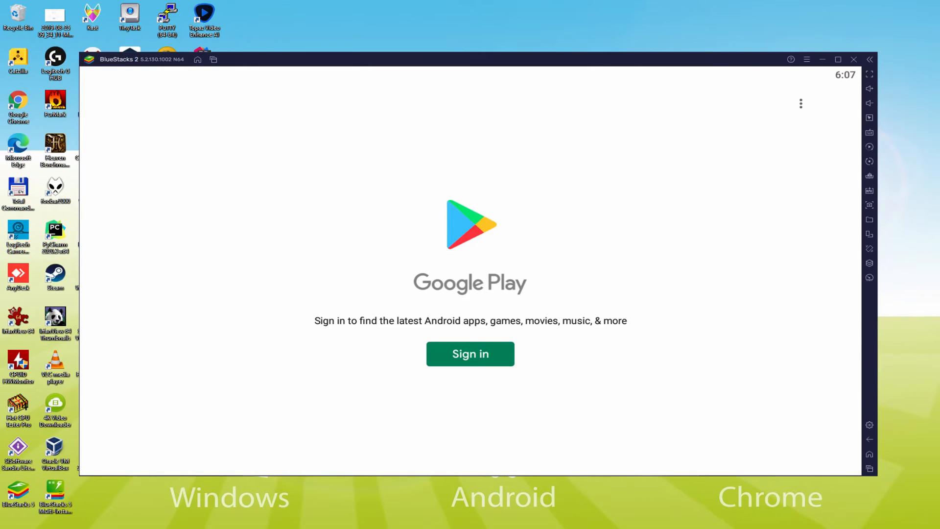
pyautogui.moveTo(470, 353)
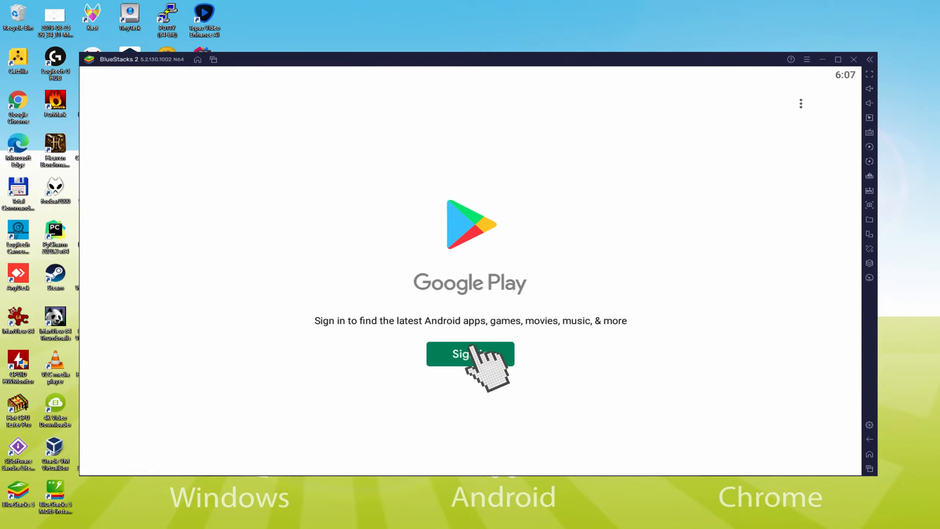
pyautogui.click(471, 353)
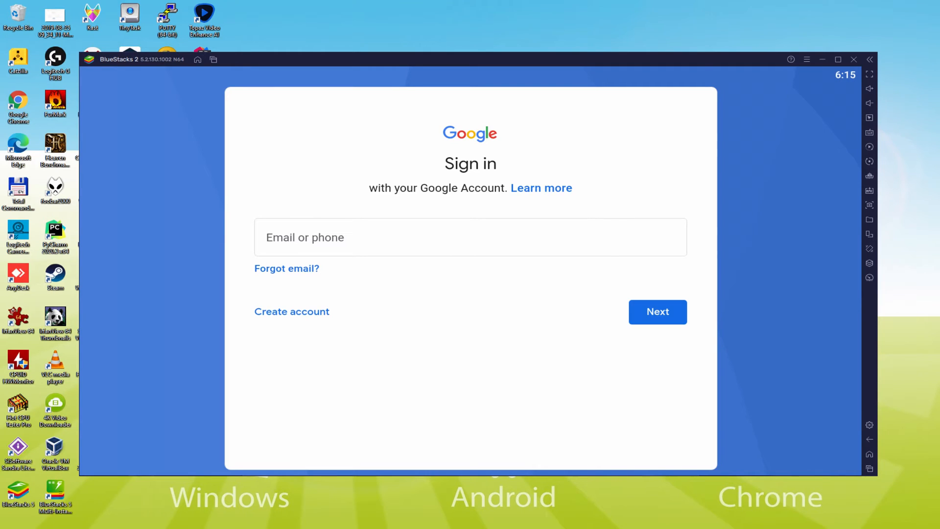
# - Enter the Google account, agree to terms, turn off Google Drive backup, and accept
pyautogui.click(658, 312)
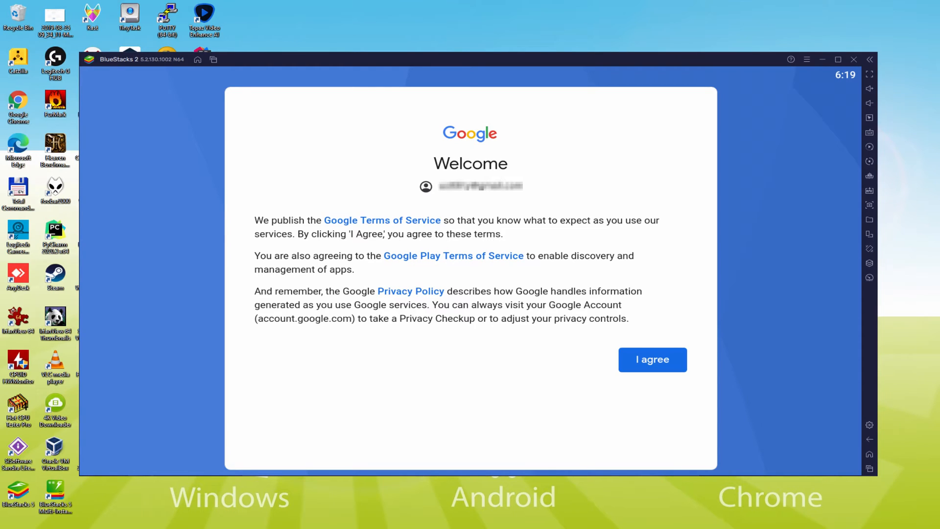
pyautogui.click(652, 360)
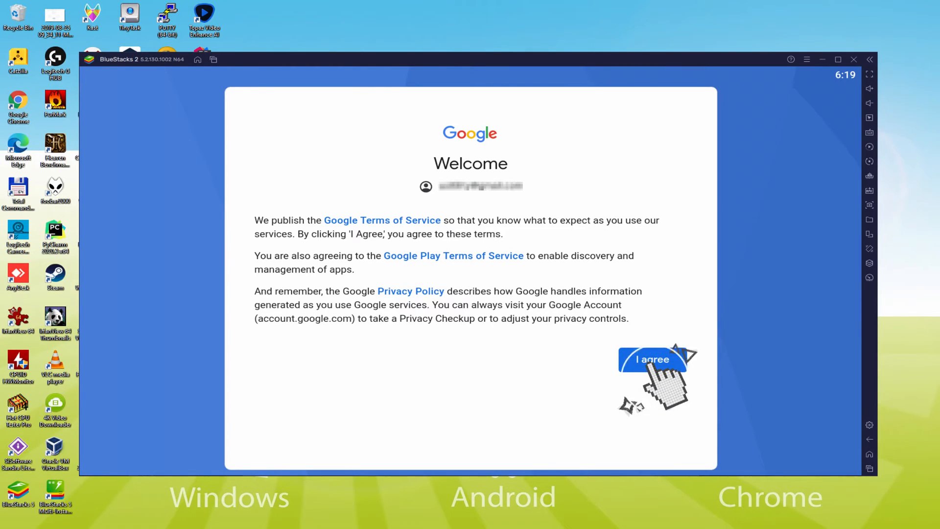
pyautogui.click(653, 359)
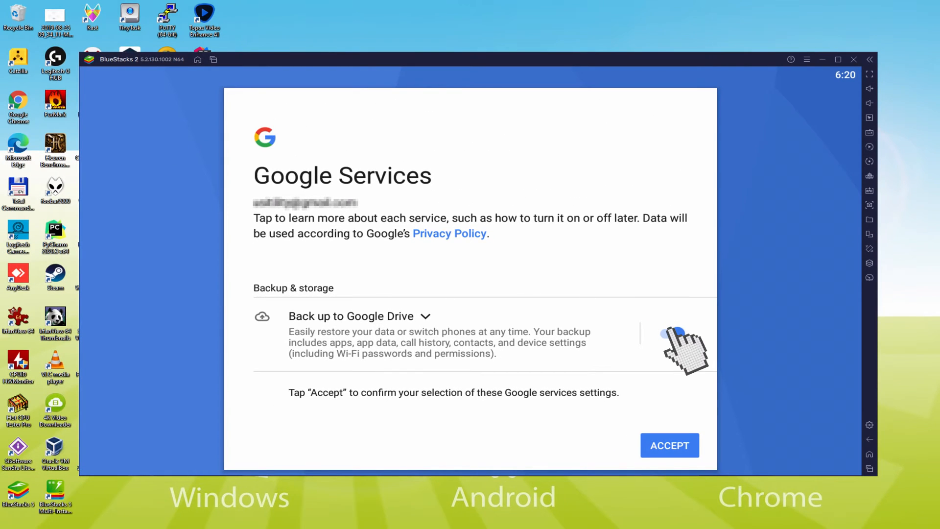
pyautogui.click(668, 334)
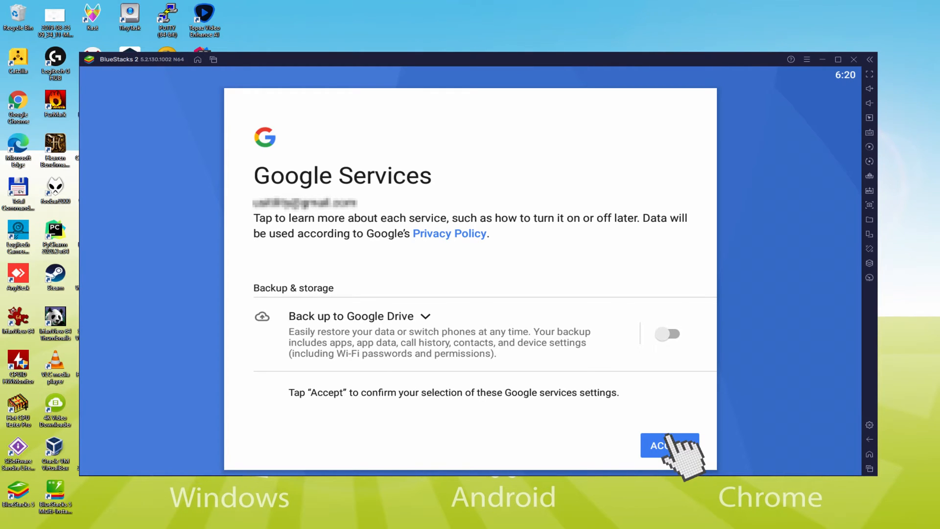
pyautogui.click(668, 446)
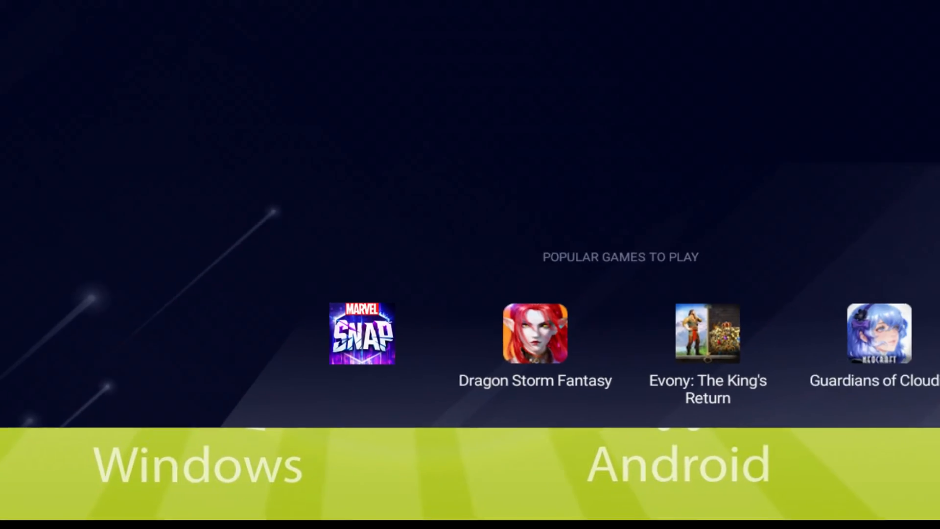
# - Open MARVEL SNAP from the Popular Games to Play list
pyautogui.click(363, 333)
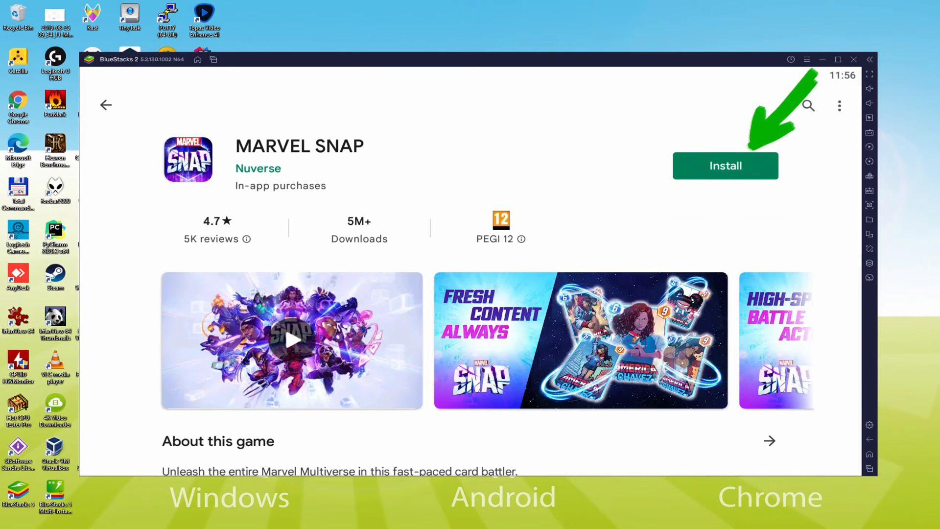
# - Install MARVEL SNAP from its Play Store page and launch the tutorial match
pyautogui.click(725, 166)
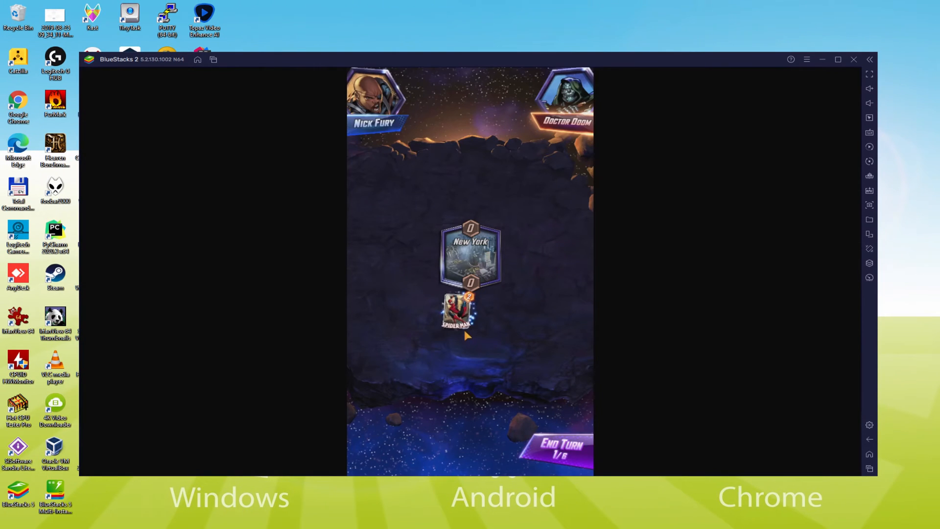
# - Play the offered tutorial cards until the board shows three locations
pyautogui.click(558, 450)
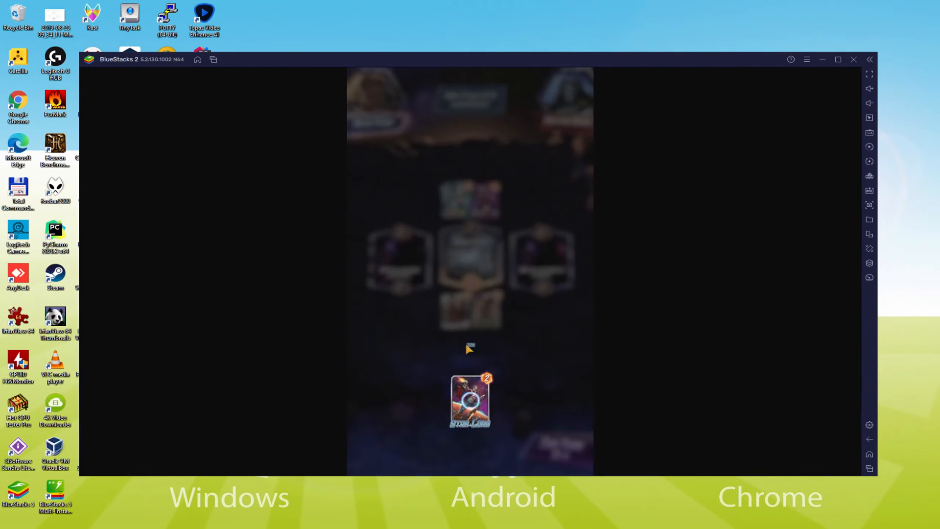
pyautogui.click(471, 401)
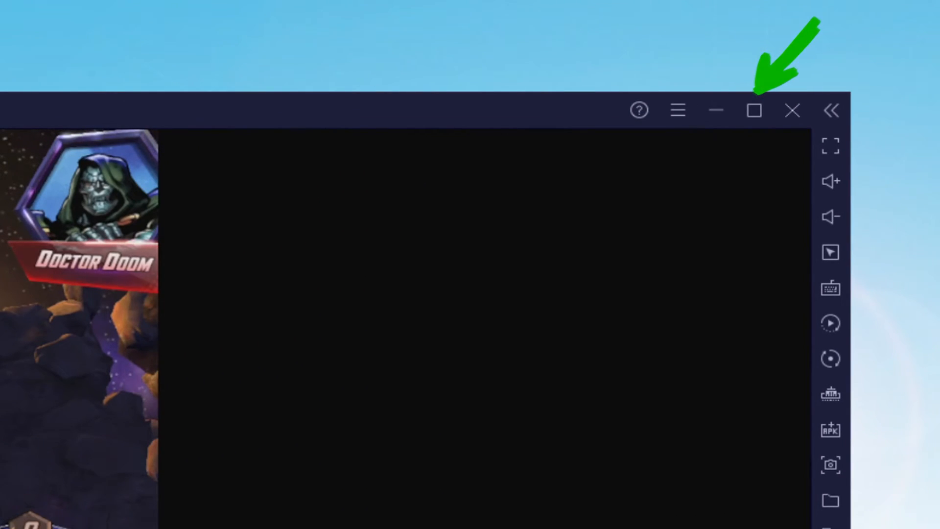
# - Maximize the window, switch to fullscreen, and view then close the Nova Roma location details
pyautogui.click(754, 110)
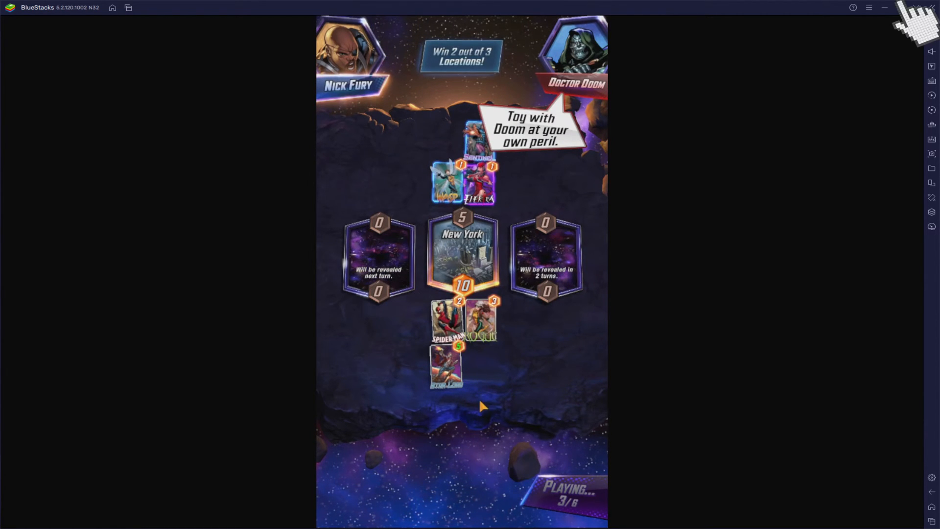
pyautogui.click(885, 8)
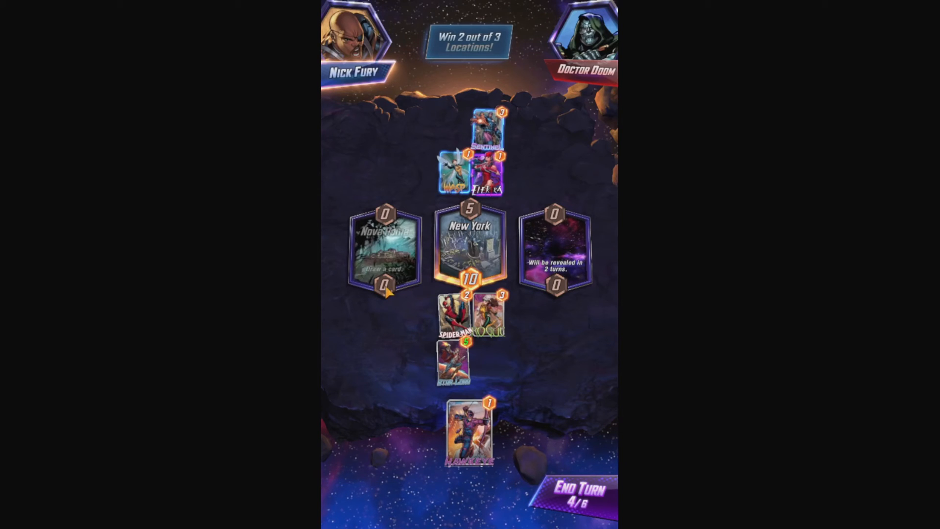
pyautogui.click(384, 249)
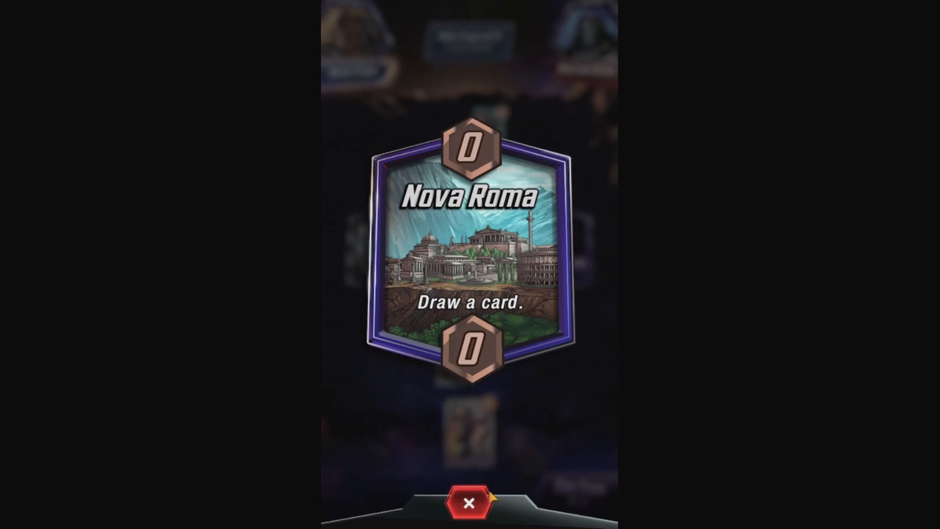
pyautogui.click(471, 503)
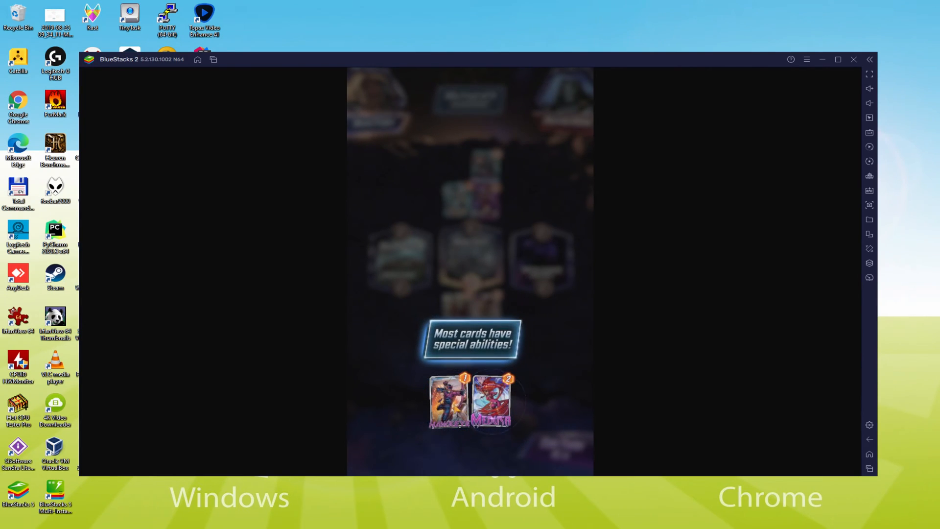
# - View the Medusa card details and close them
pyautogui.click(450, 402)
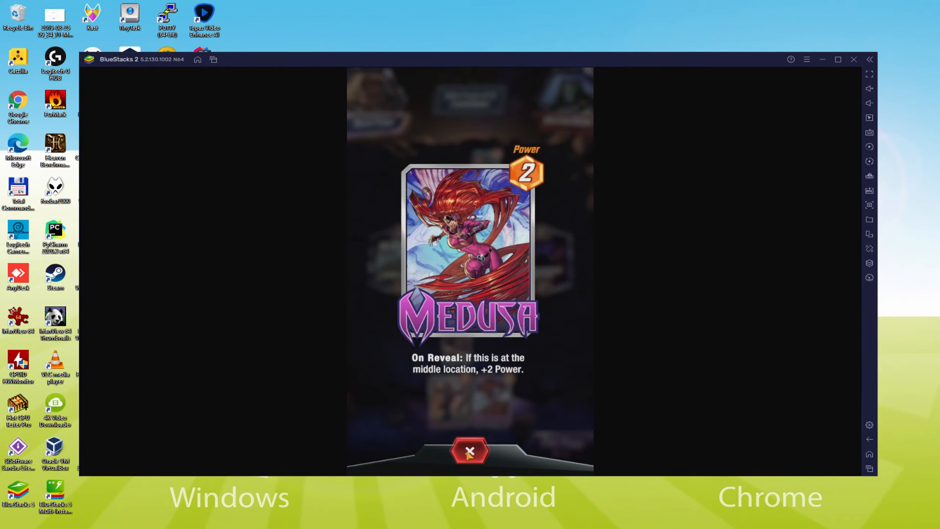
pyautogui.click(470, 451)
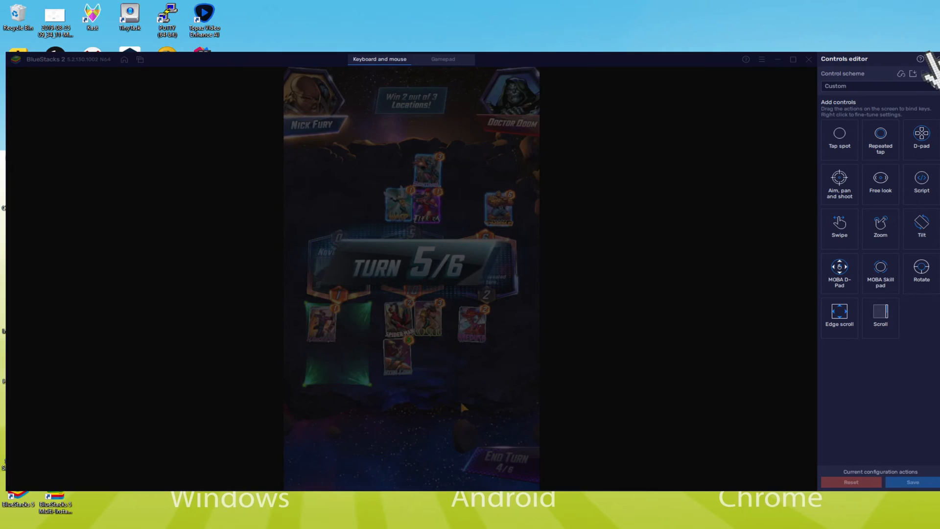
# - Close the controls editor, then view the Iron Man card and Wakandan Embassy location details
pyautogui.click(874, 58)
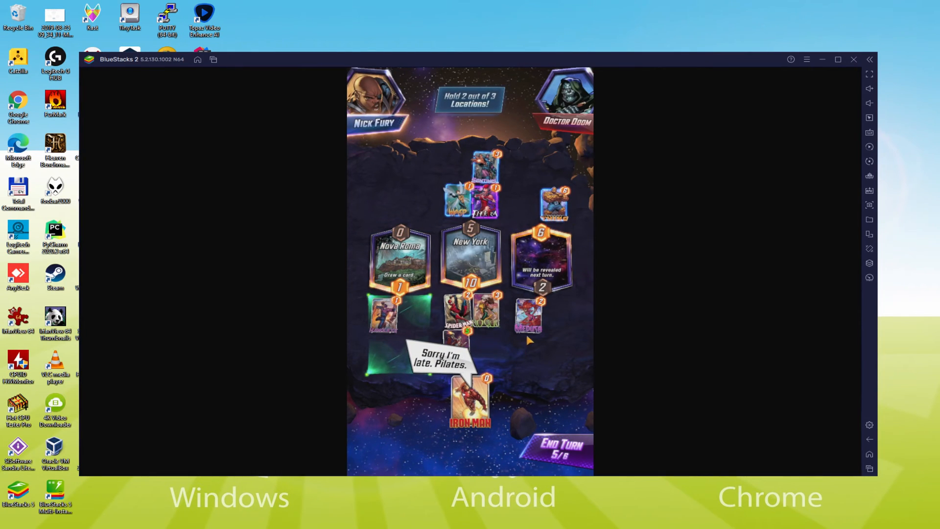
pyautogui.click(470, 396)
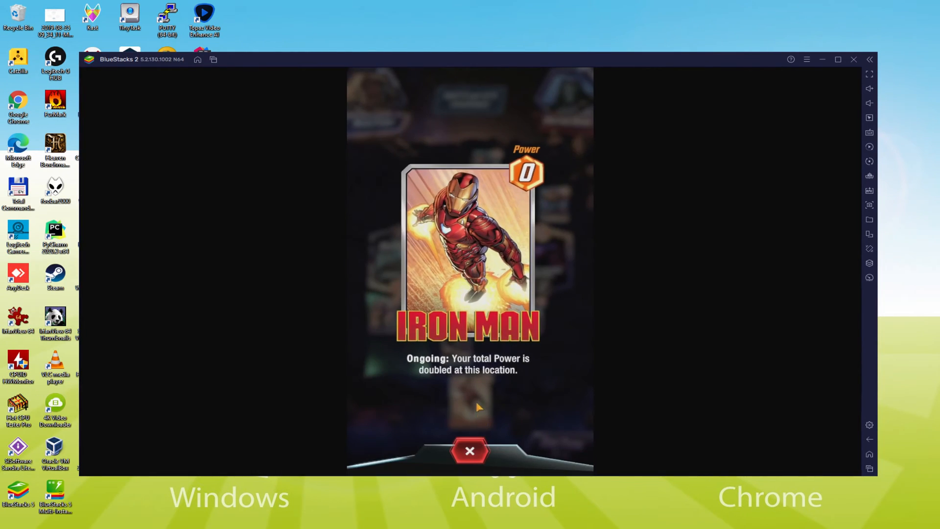
pyautogui.click(470, 450)
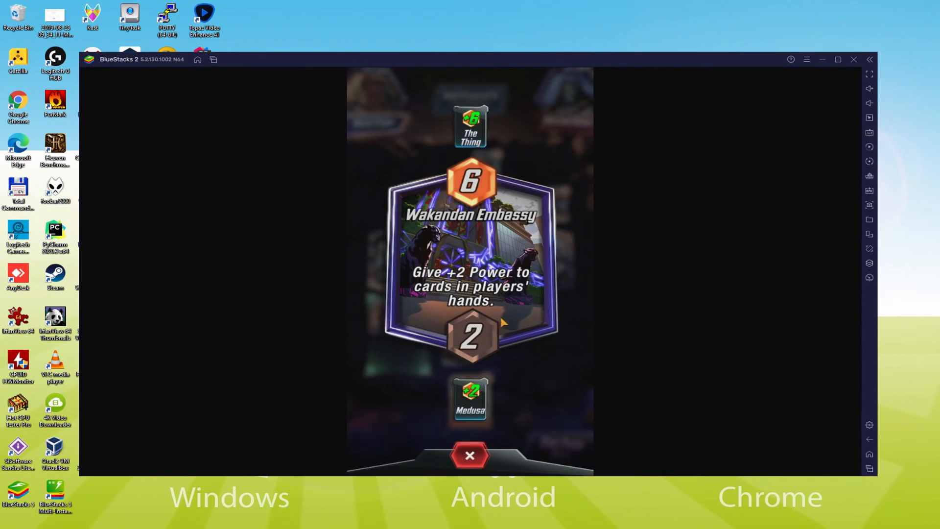
pyautogui.click(470, 455)
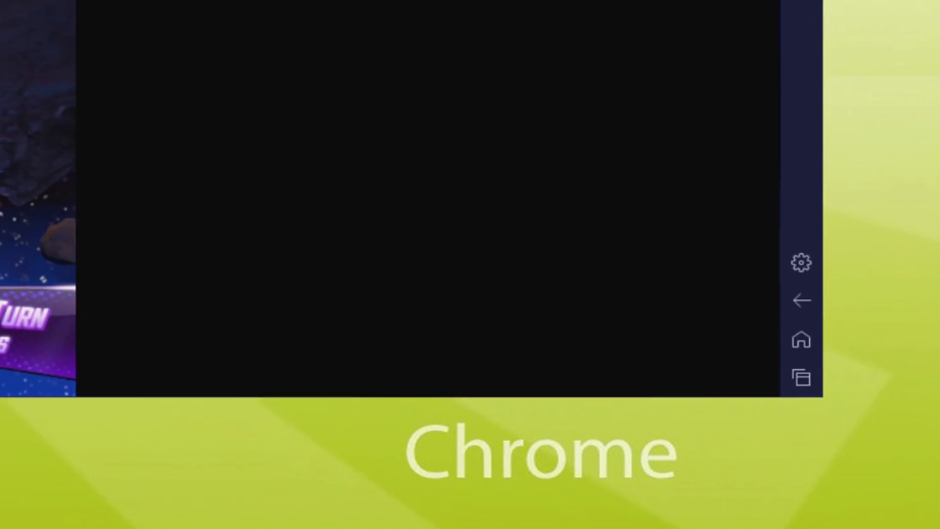
pyautogui.click(800, 262)
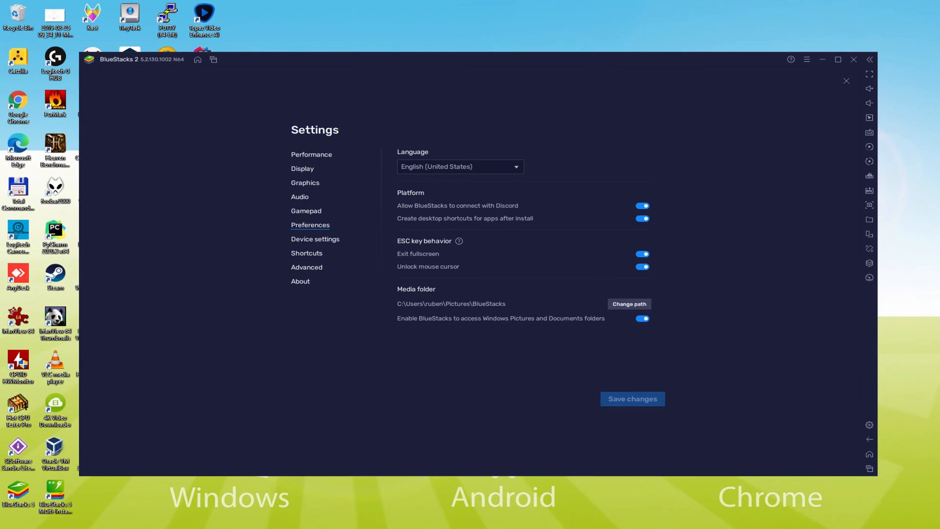
pyautogui.click(846, 81)
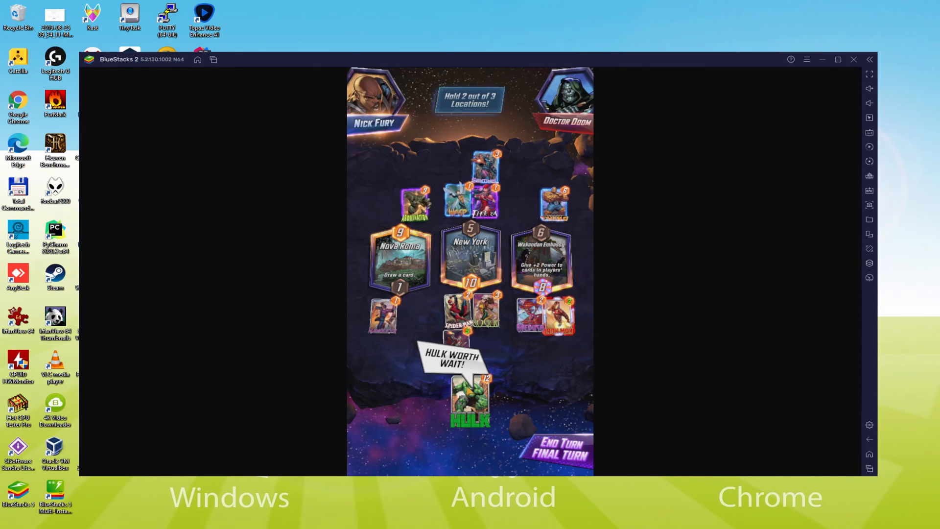
# - Inspect the Hulk card, then end the tutorial's final turn with Hulk at Nova Roma
pyautogui.click(470, 396)
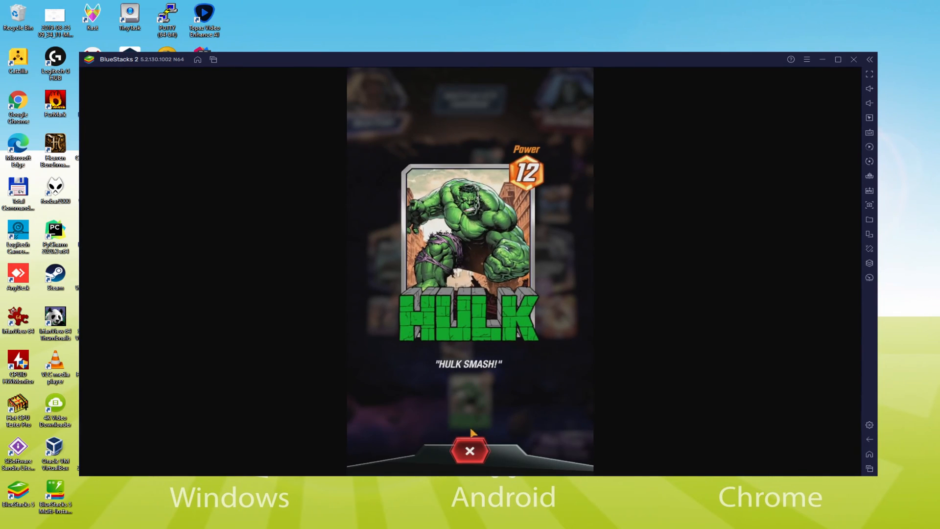
pyautogui.click(471, 450)
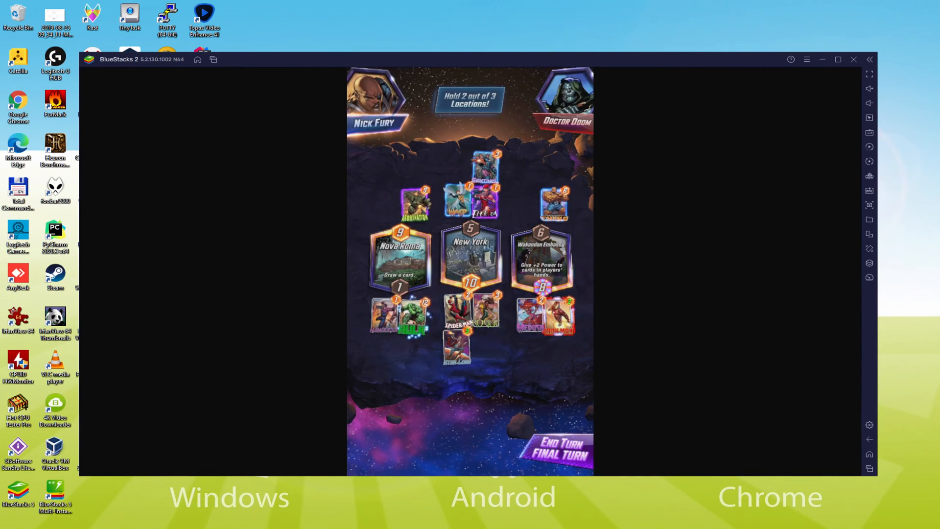
pyautogui.click(558, 449)
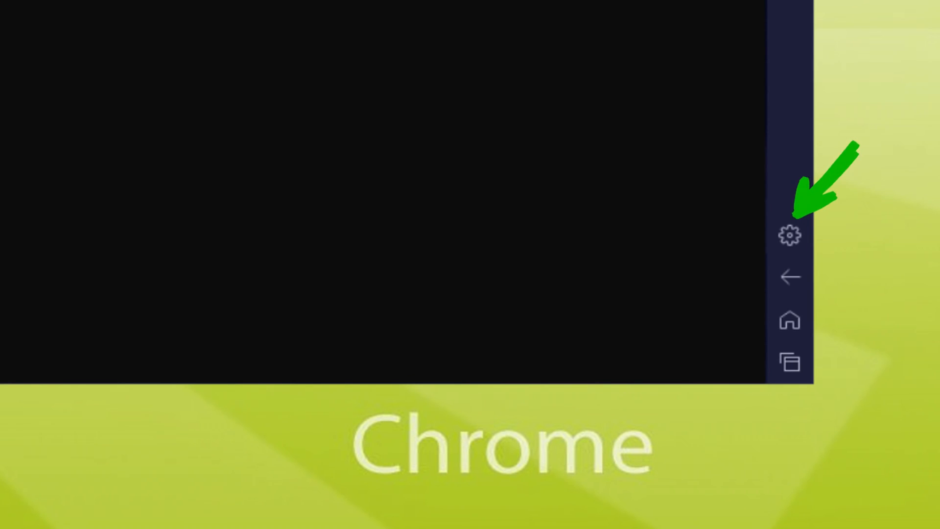
pyautogui.click(790, 235)
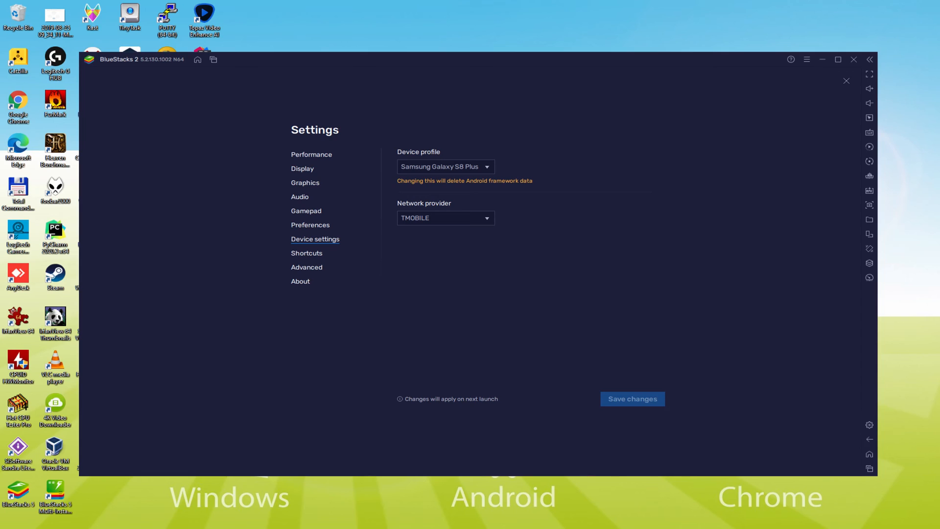
pyautogui.click(846, 81)
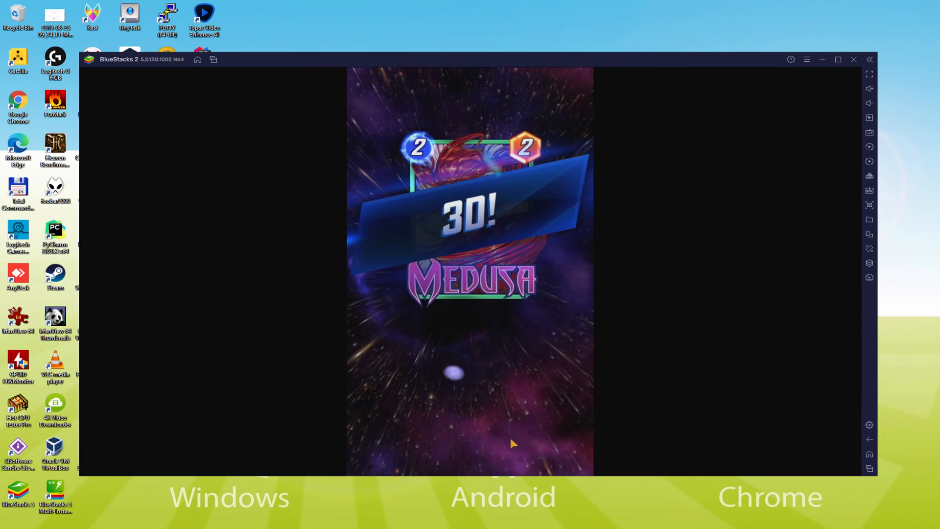